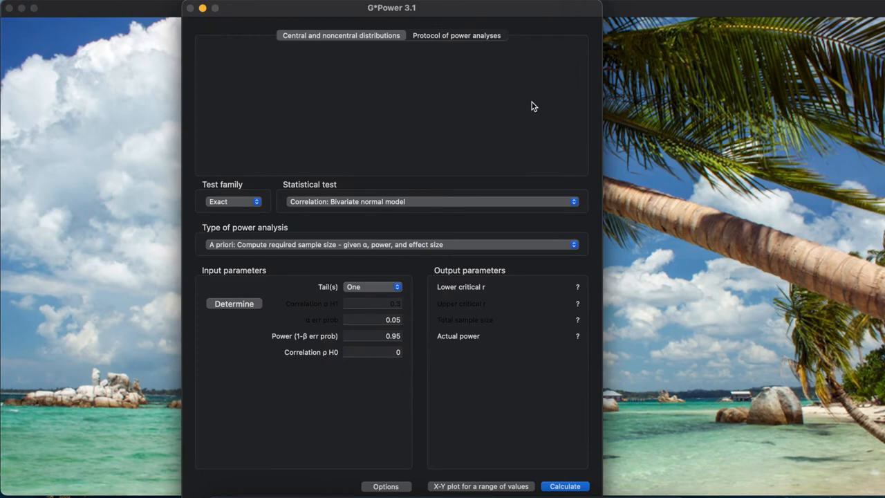
mouse_move(353, 141)
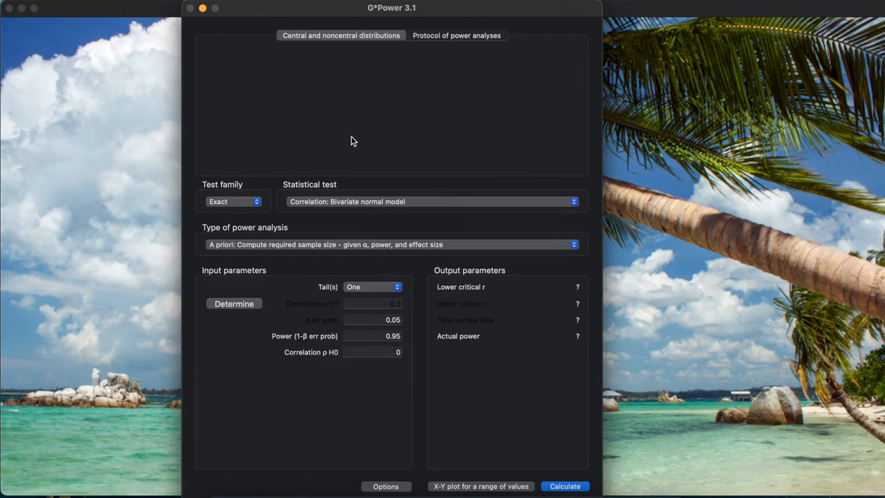
Choose the t tests family from the Test family list
left_click(234, 201)
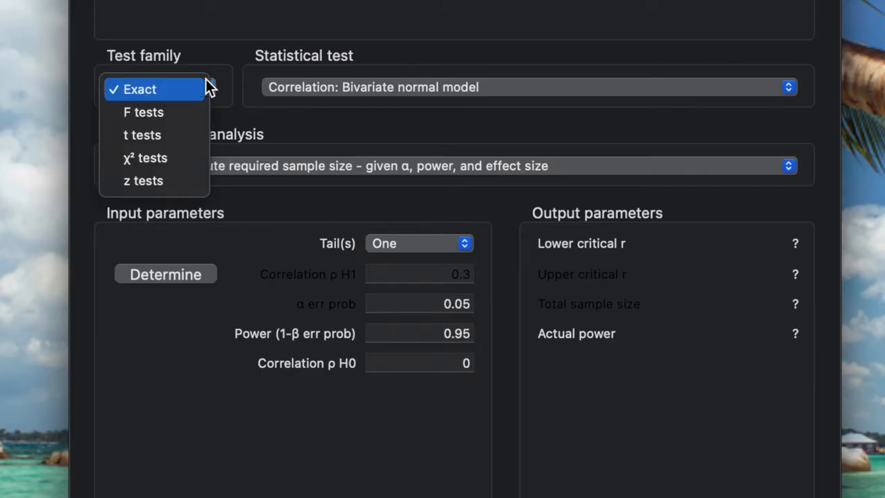
mouse_move(142, 135)
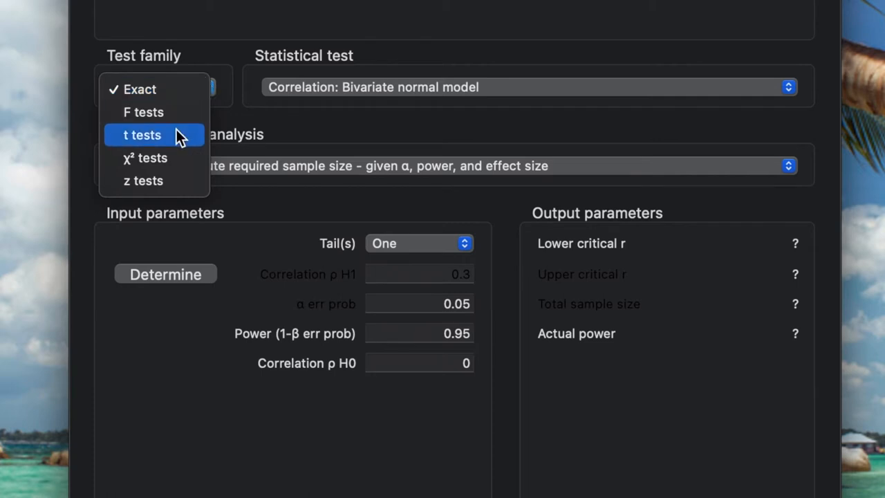
left_click(141, 135)
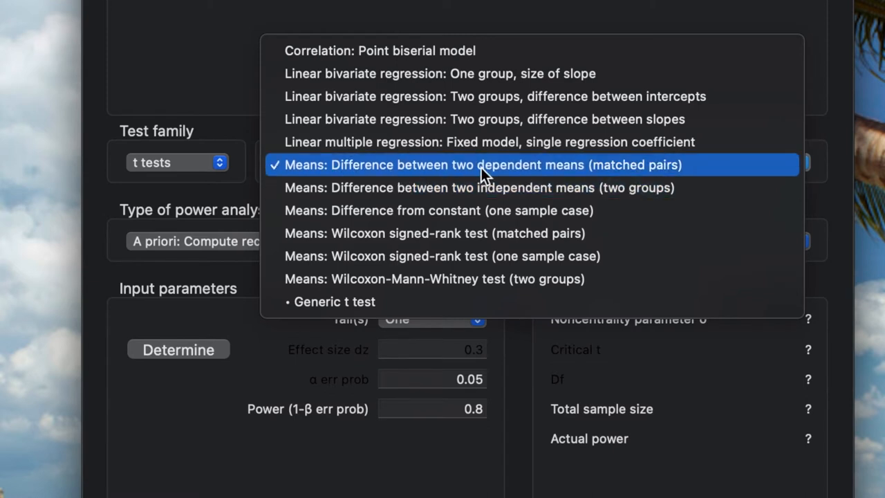
mouse_move(584, 172)
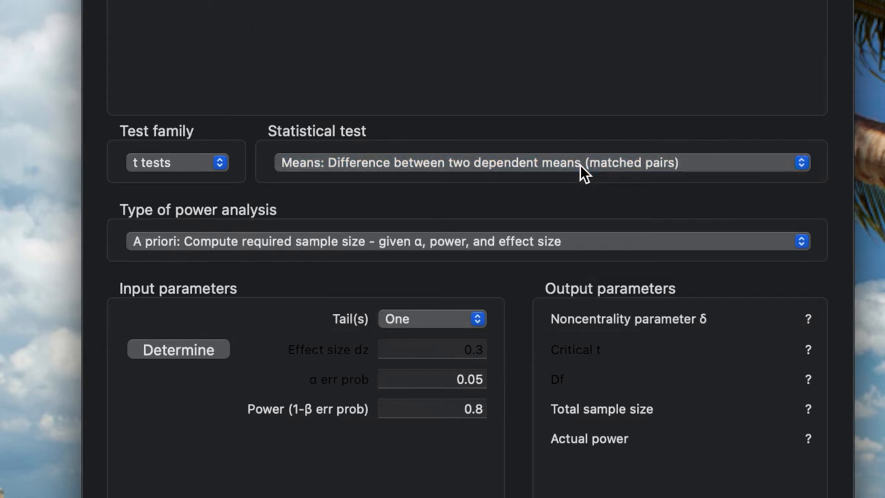
left_click(467, 240)
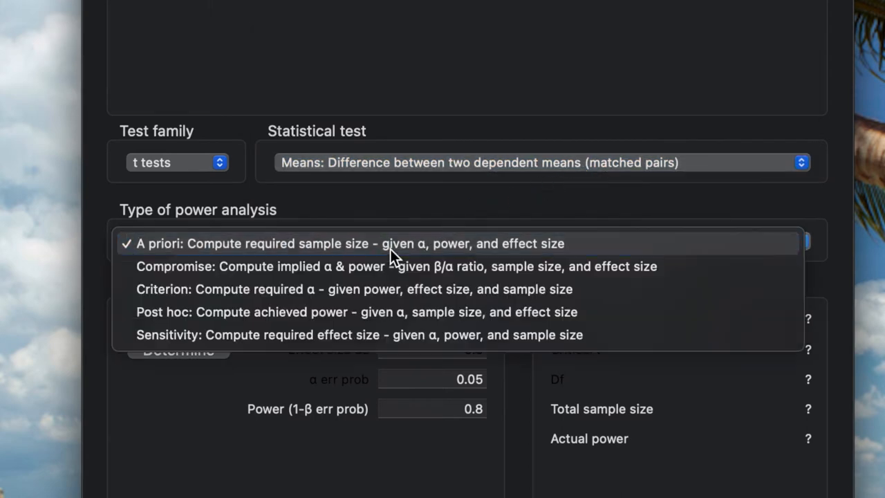
mouse_move(373, 243)
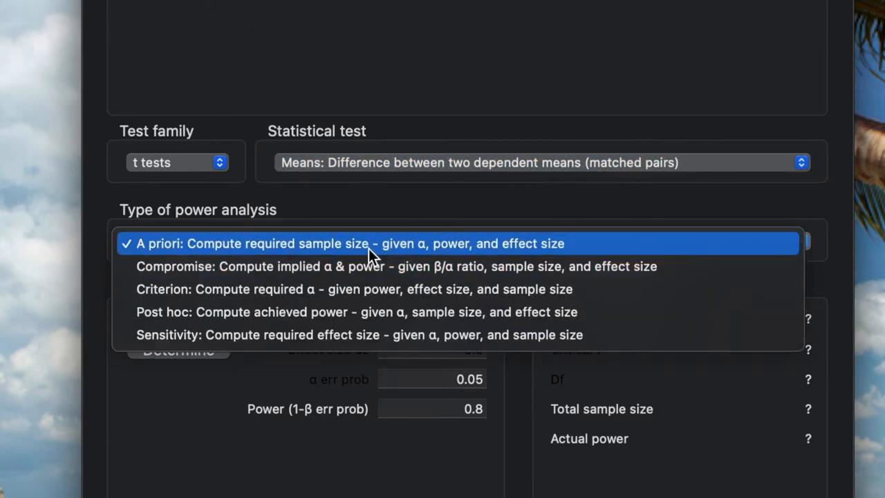
mouse_move(318, 266)
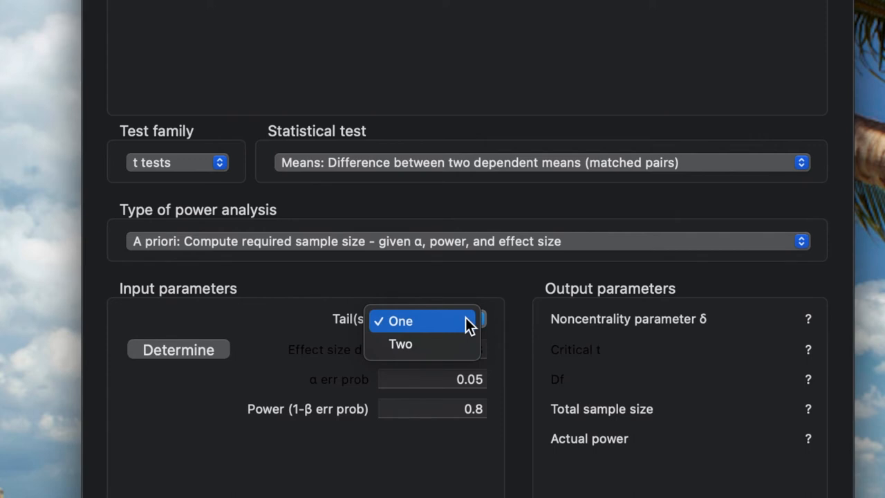
mouse_move(455, 325)
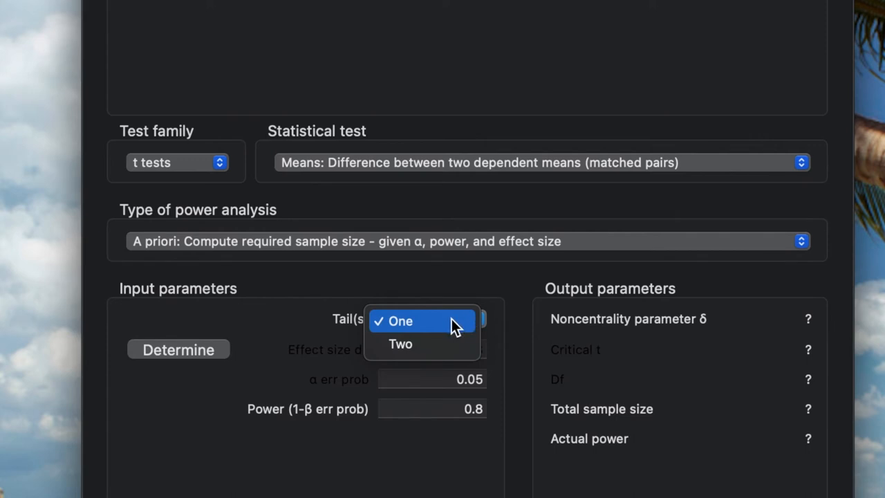
Set Tail(s) to Two and begin entering effect size dz 0.5
left_click(400, 344)
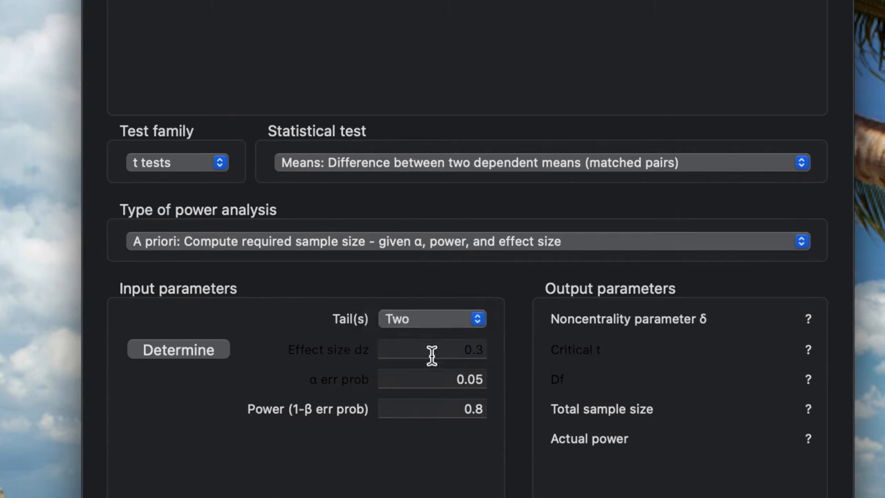
left_click(431, 349)
type("0.5")
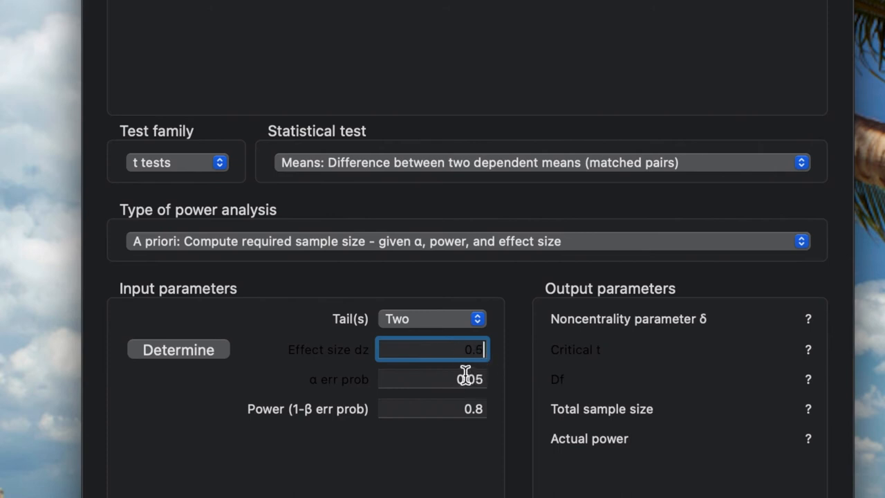
left_click(433, 379)
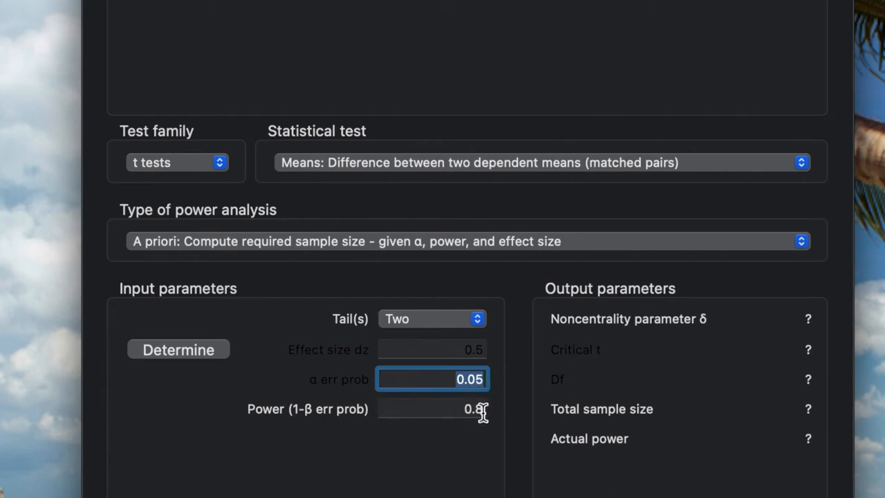
left_click(432, 409)
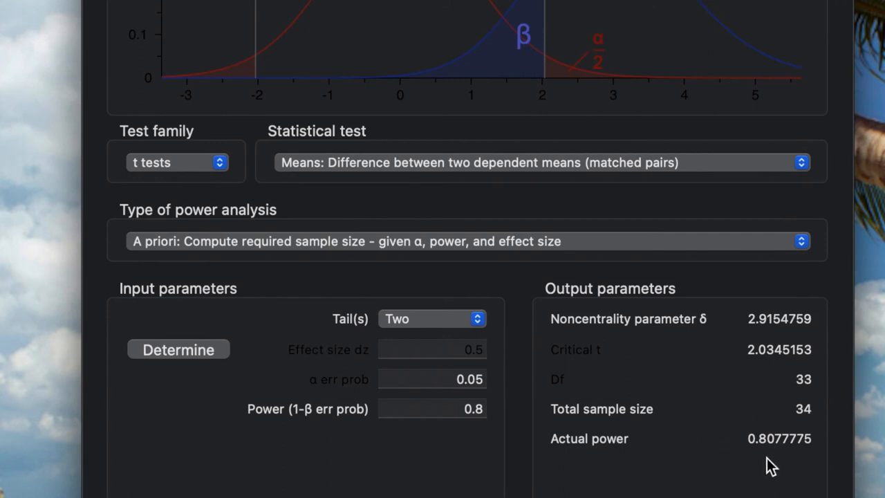
mouse_move(467, 348)
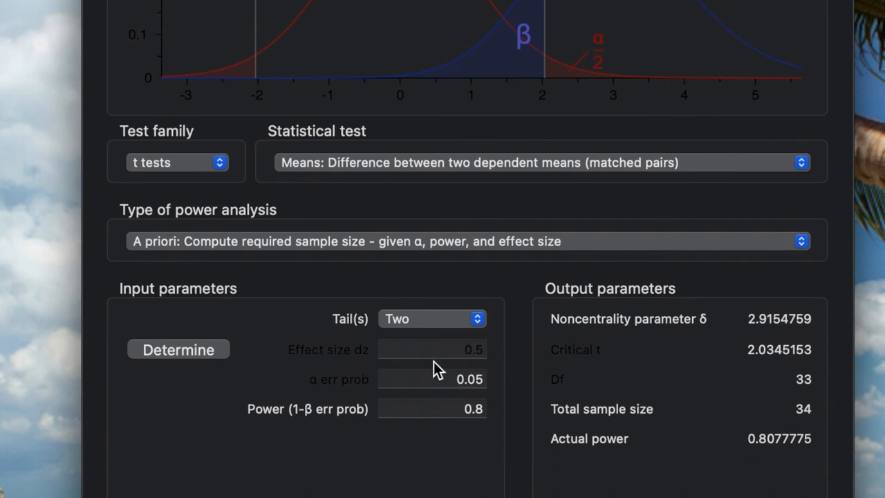
Re-edit the effect size dz value while the total sample size 34 remains shown
left_click(432, 349)
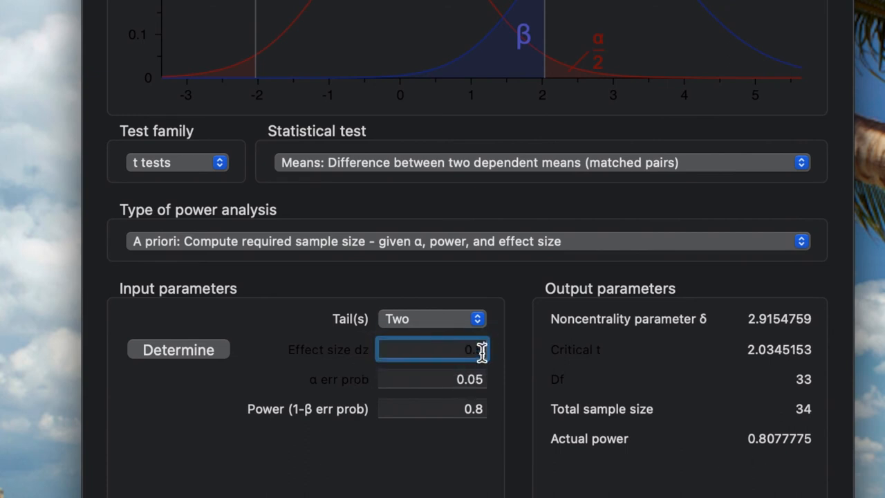